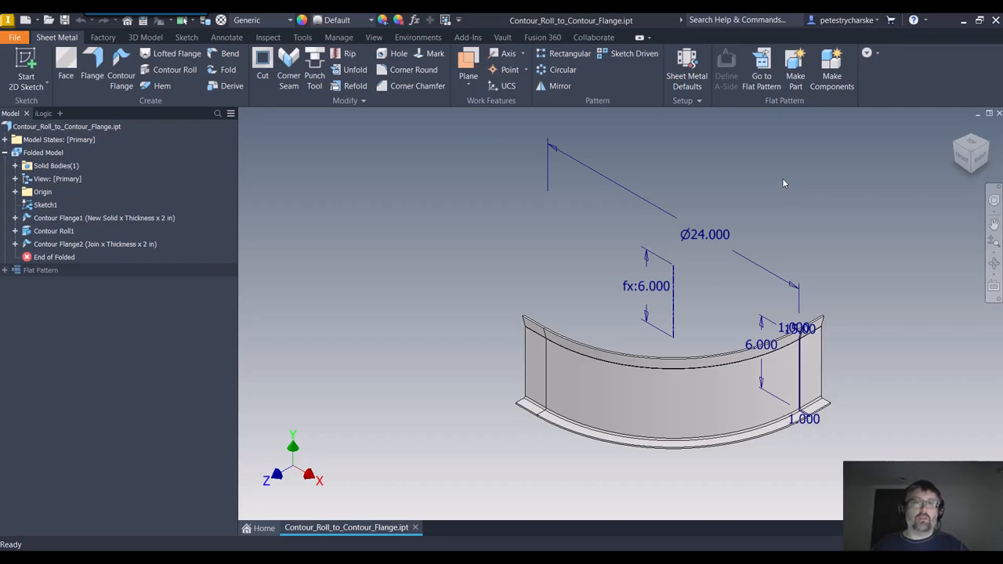
mouse_move(738, 334)
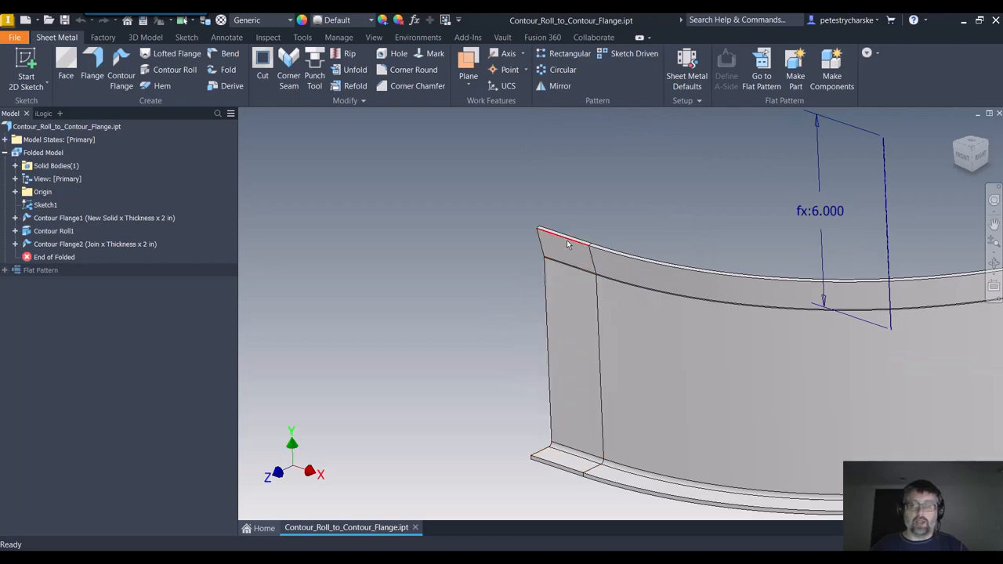
Delete Contour Flange2 at the roll's end along with its consumed sketch
click(568, 353)
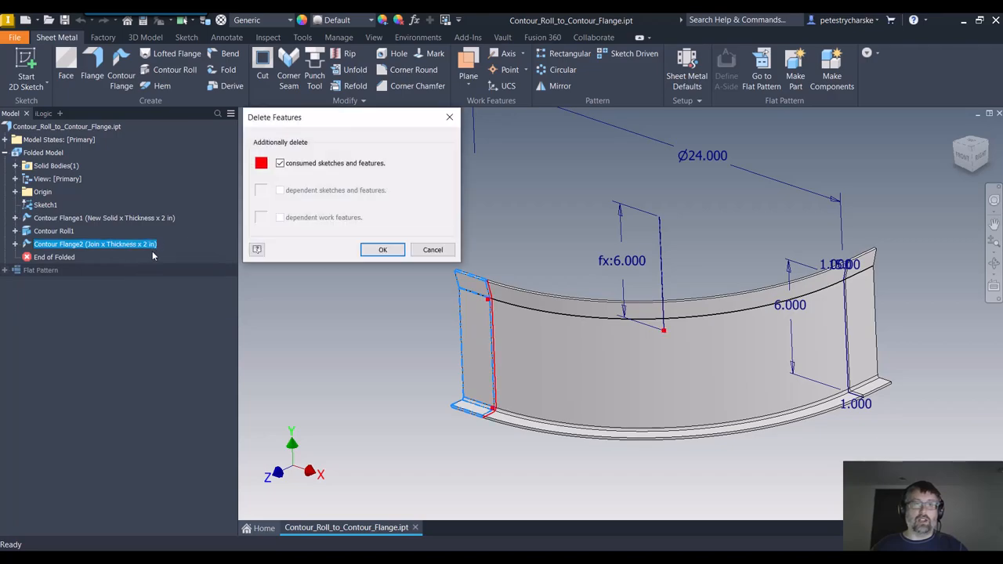
mouse_move(382, 249)
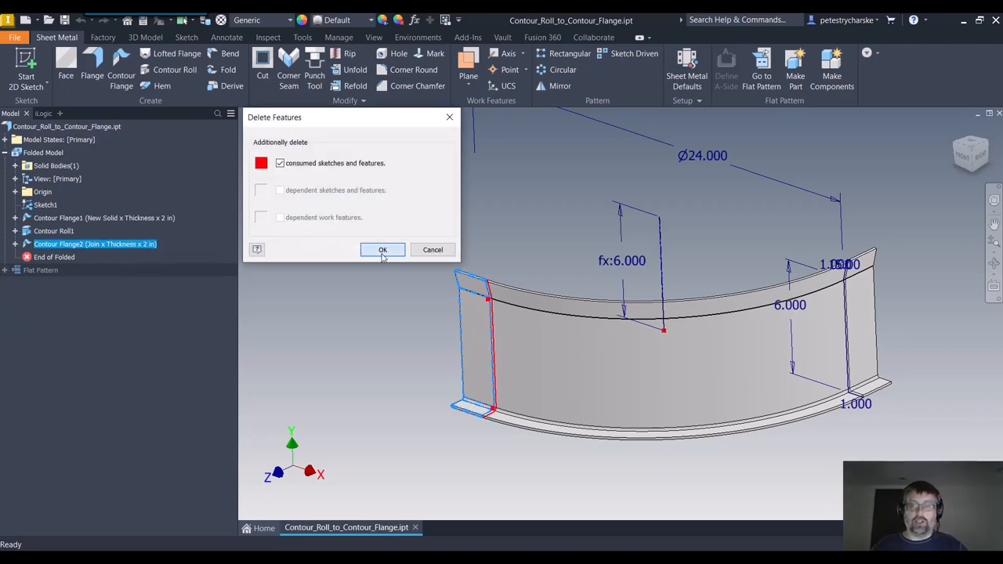
click(383, 249)
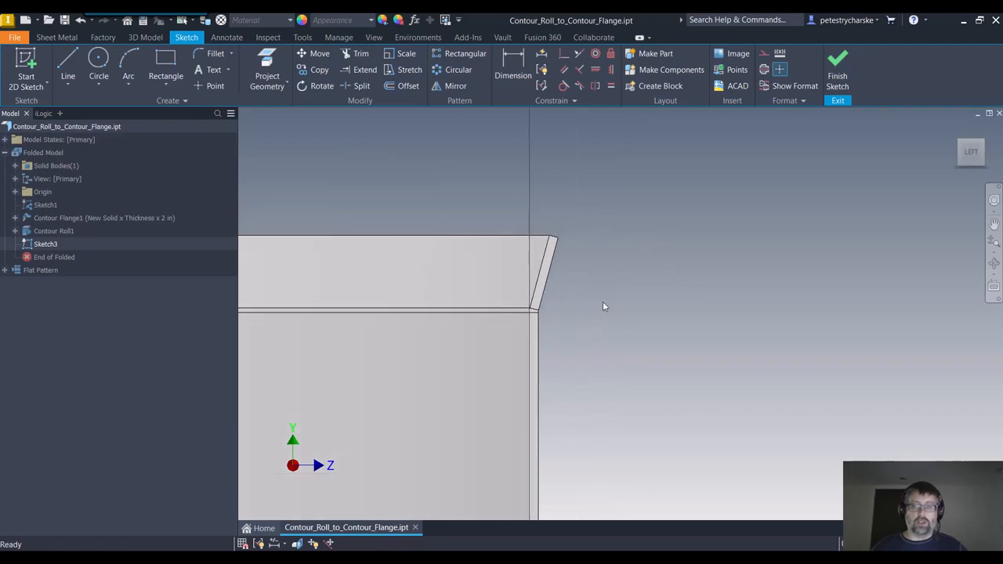
Draw an L-shaped flange profile in Sketch3 on the roll's free end
click(267, 76)
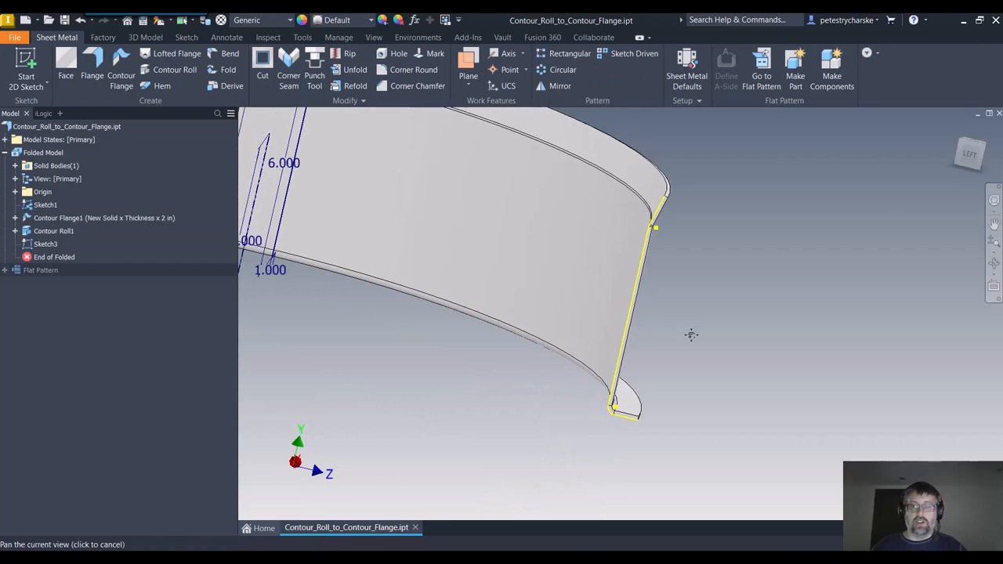
Orbit to view the new profile and start the Contour Flange command
drag(691, 334, 700, 353)
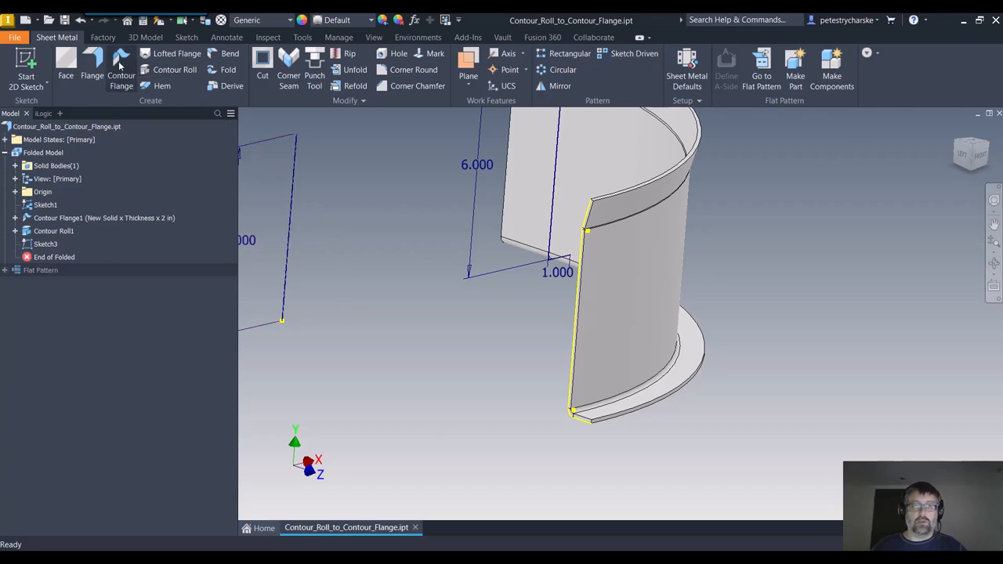
click(120, 69)
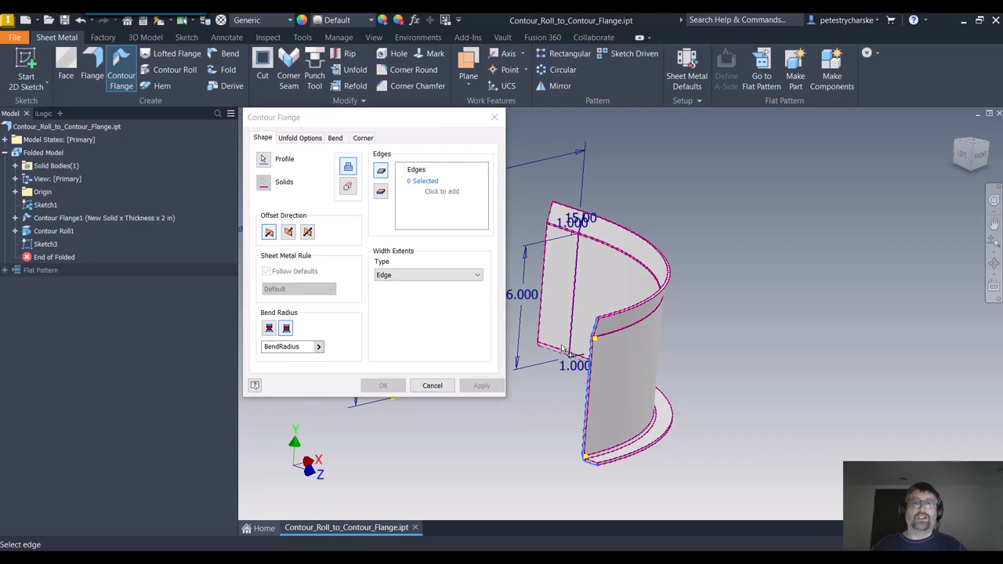
mouse_move(469, 299)
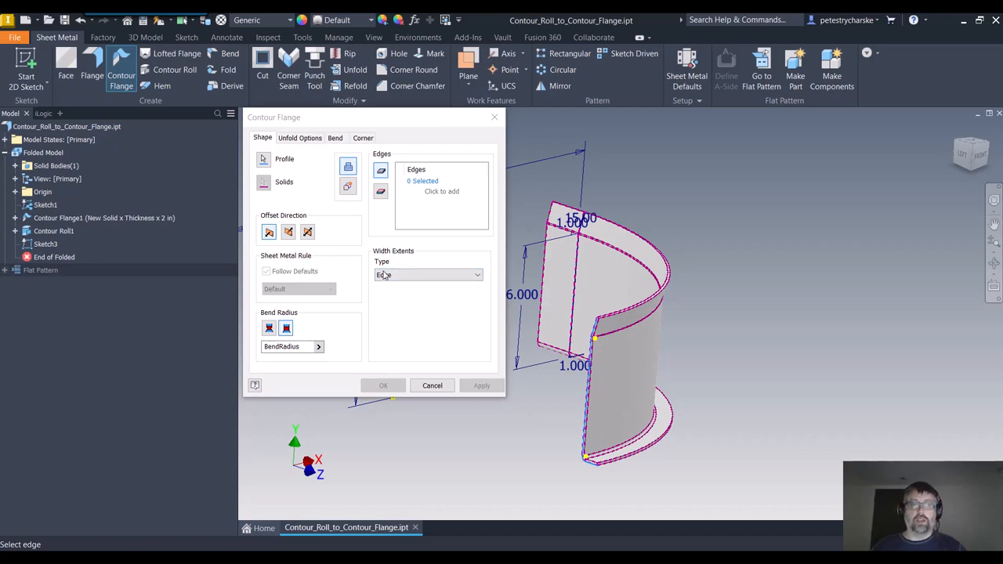
Create Contour Flange3 from Sketch3 with a Distance width extent of 2 in
click(428, 275)
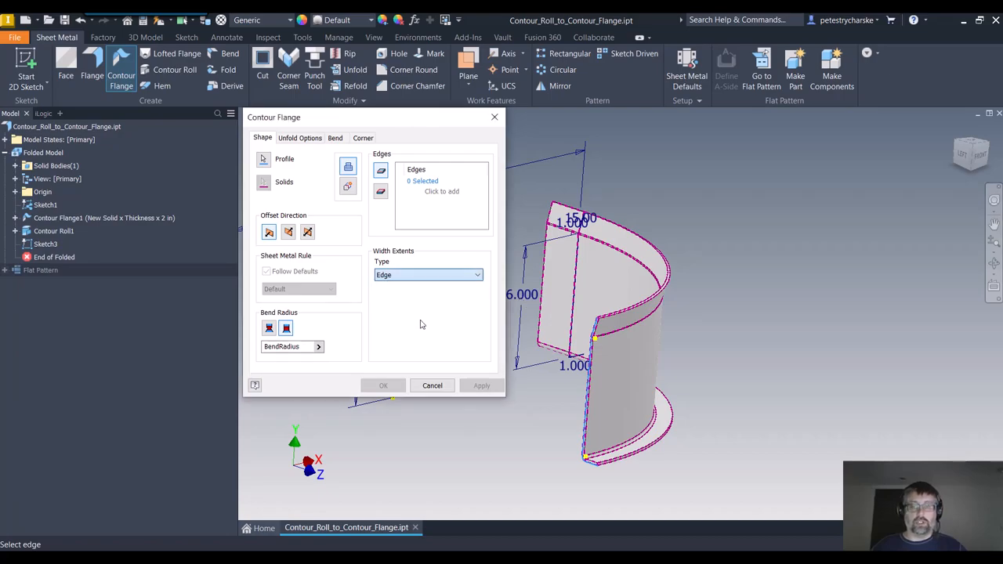
click(427, 274)
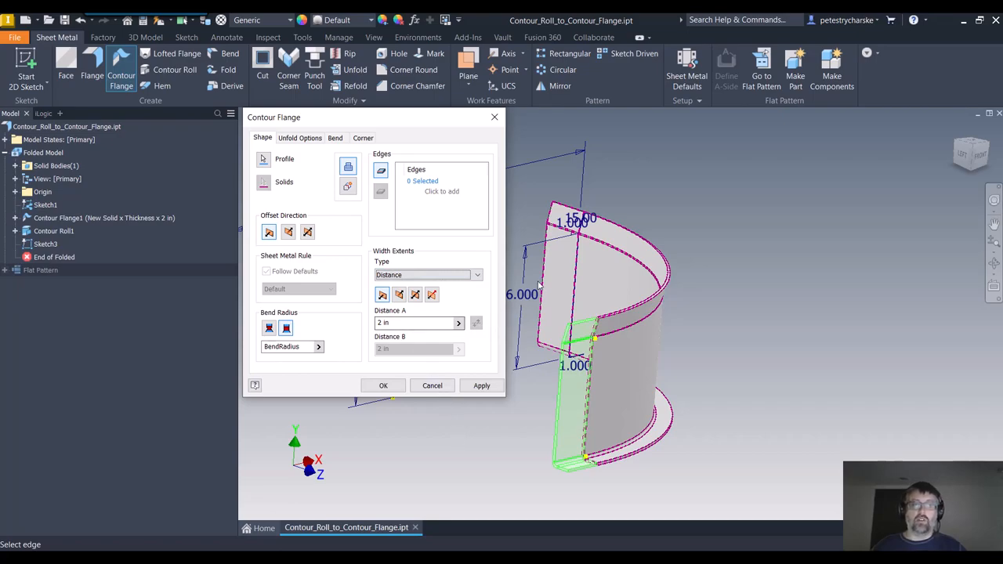
mouse_move(552, 412)
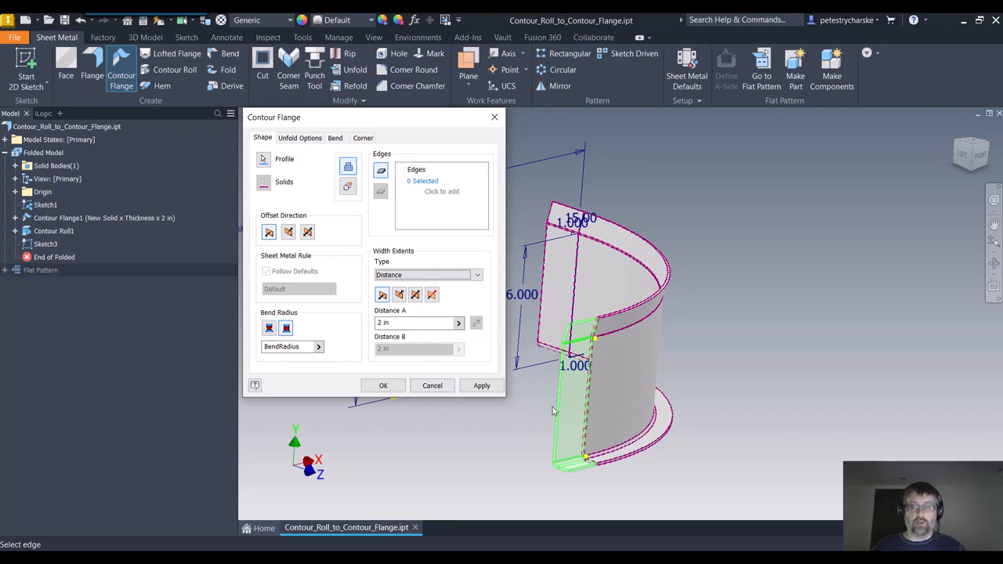
mouse_move(541, 386)
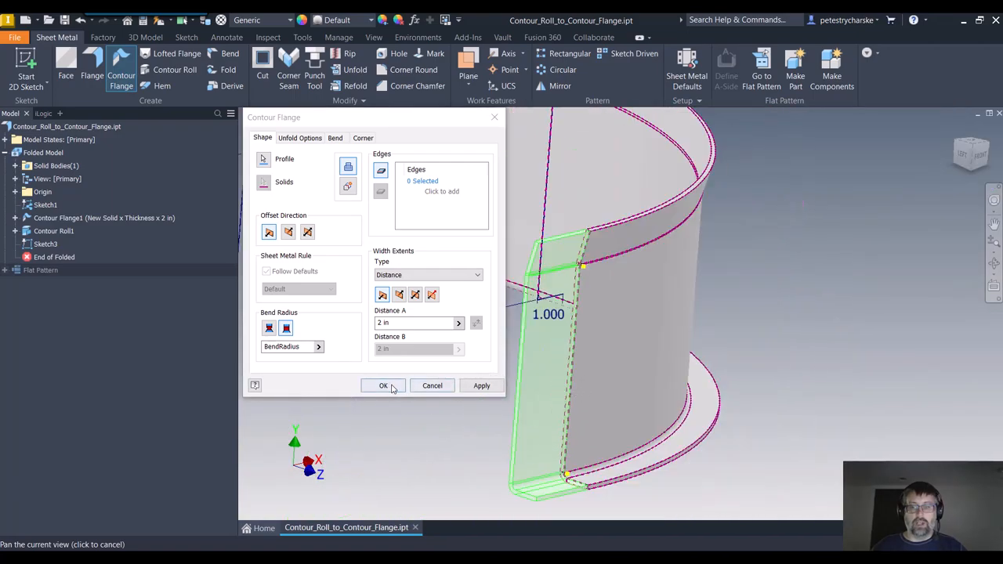
click(384, 385)
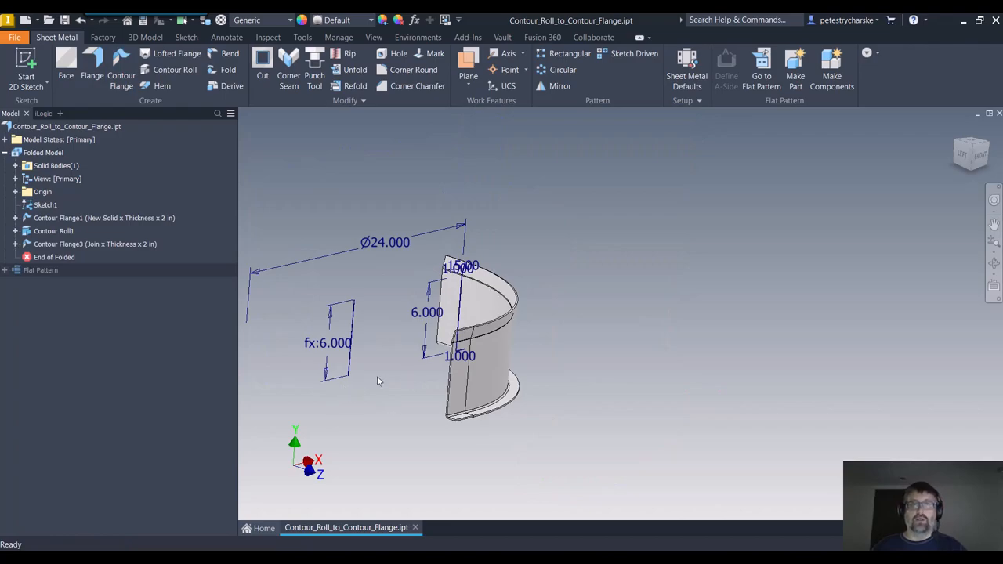
Switch to the flat pattern to see the unfolded rectangular blank with bend lines
click(40, 271)
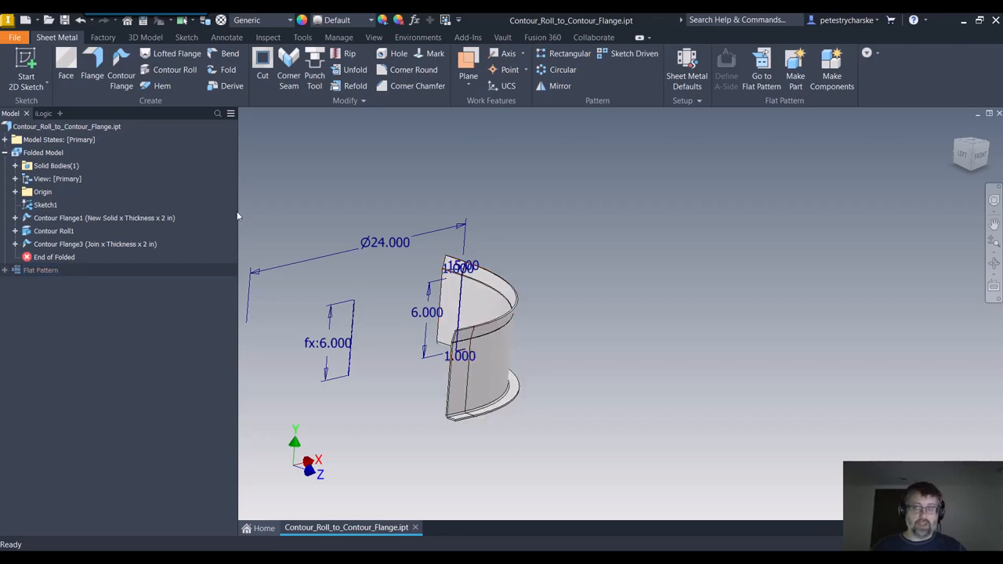
click(761, 67)
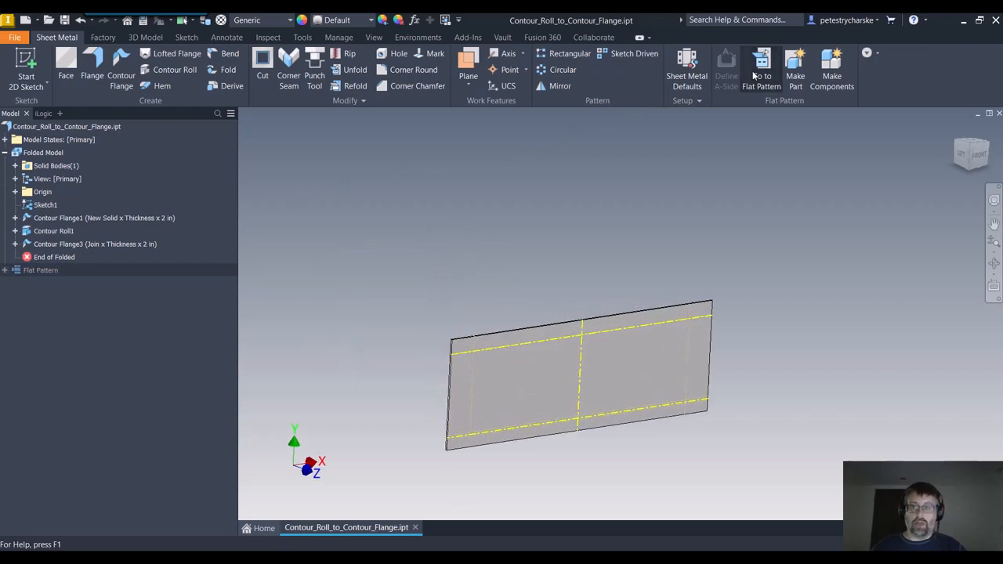
click(761, 71)
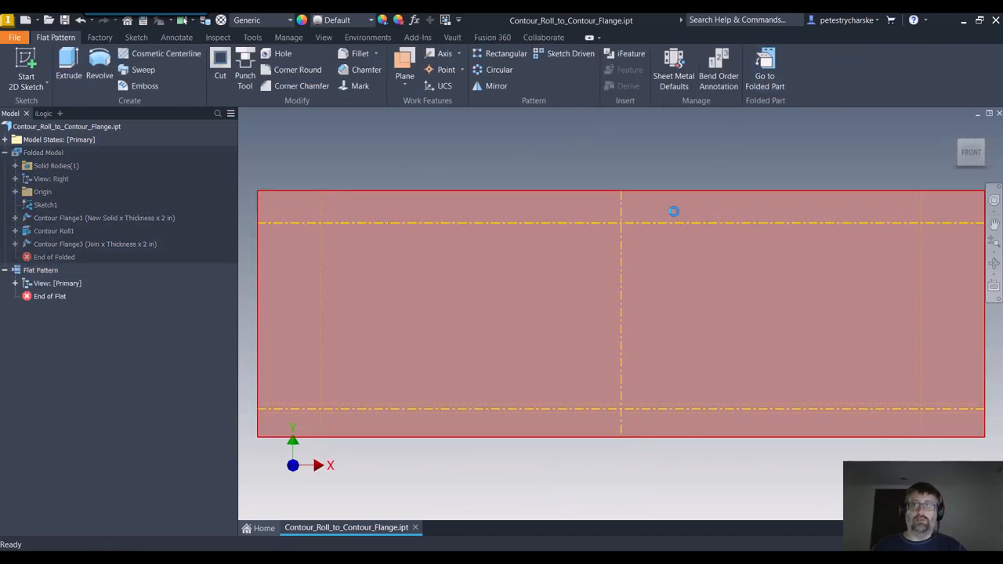